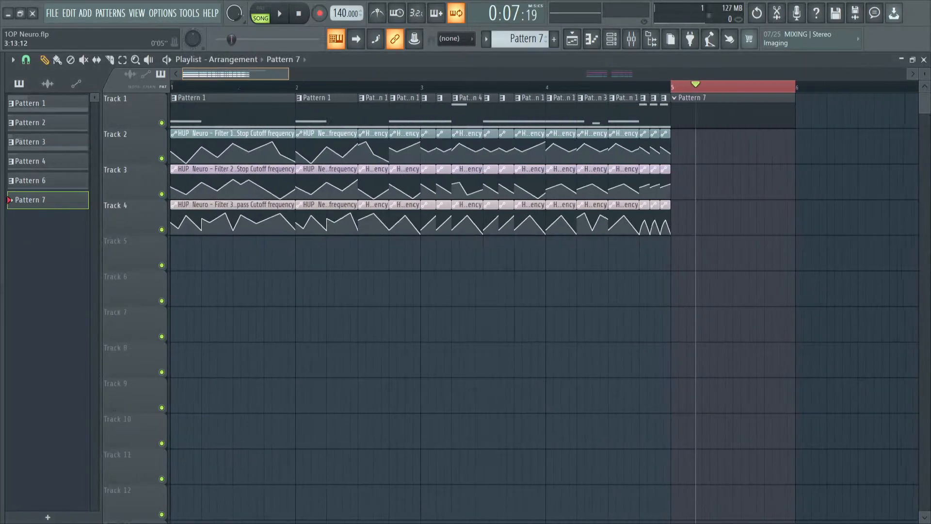
# Step: Play the arrangement from the transport to audition it, then stop playback
pyautogui.click(279, 12)
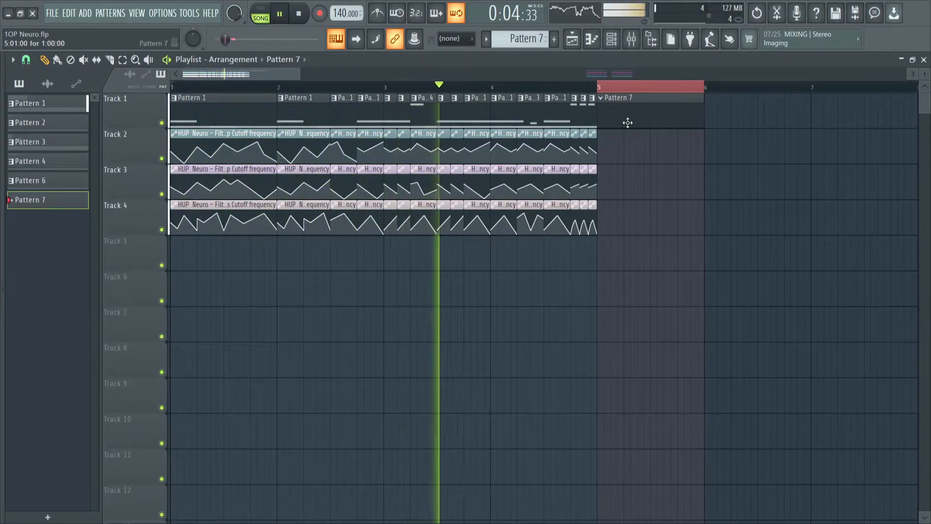
pyautogui.click(280, 12)
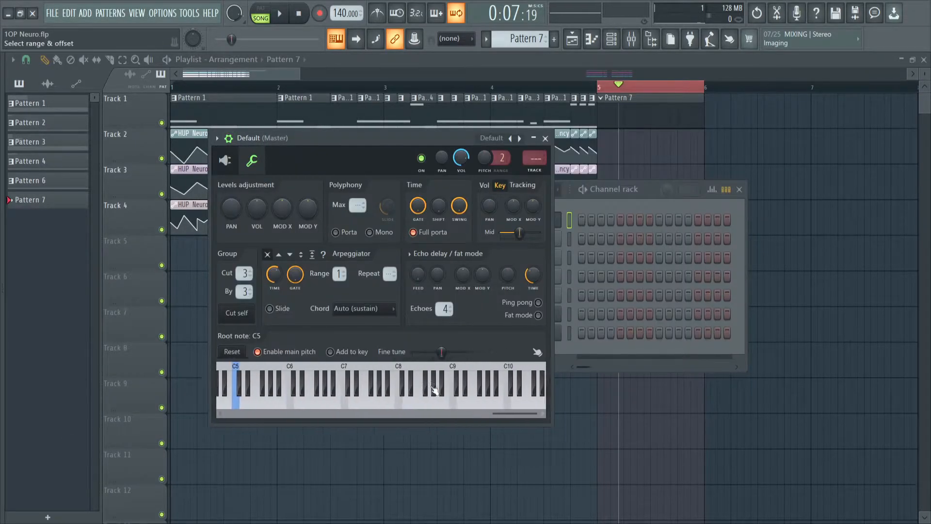
# Step: Show the Sytrus interface on the Default channel and bring up operator 1's settings
pyautogui.click(441, 389)
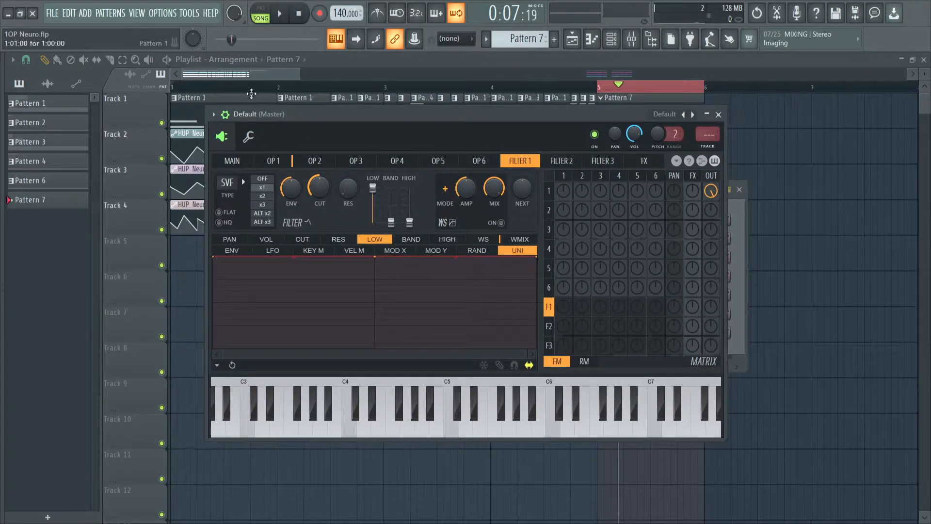
pyautogui.click(273, 161)
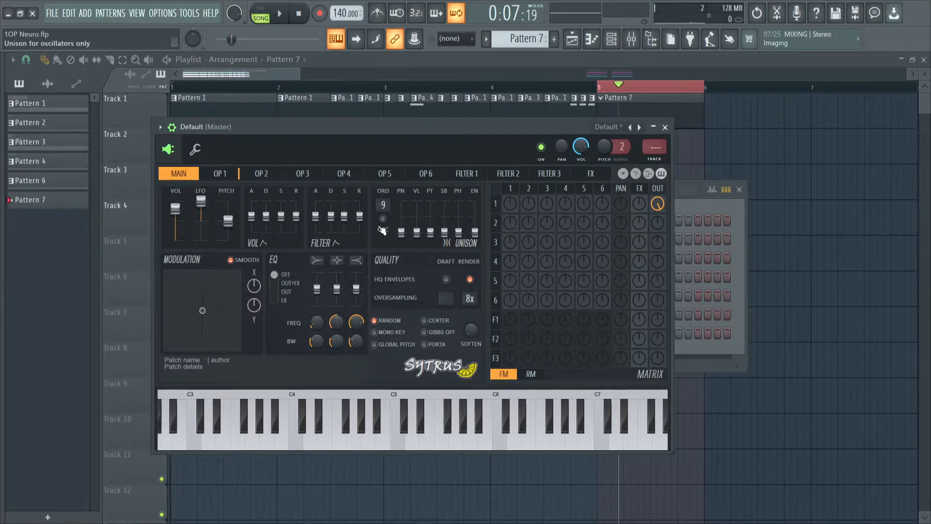
pyautogui.click(219, 174)
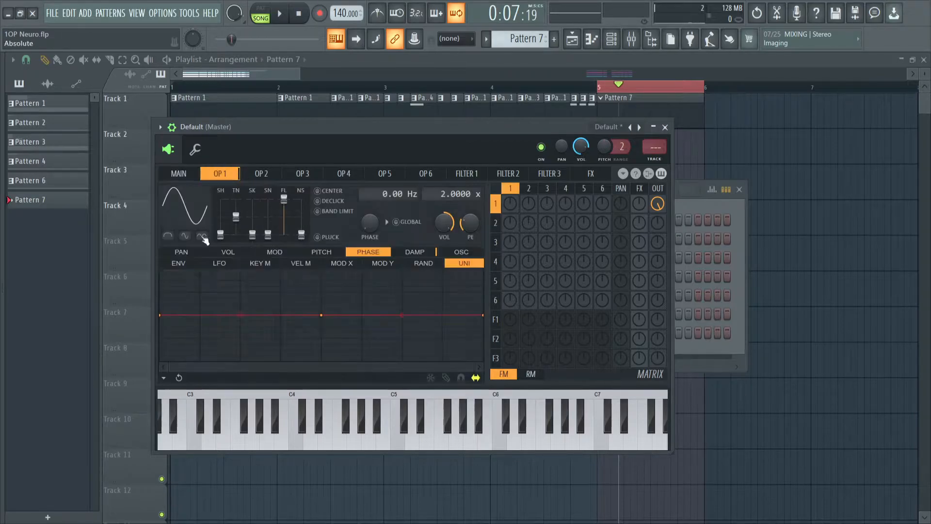
# Step: Set operator 1 to a square wave and tweak its pitch envelope end point back to flat
pyautogui.click(203, 236)
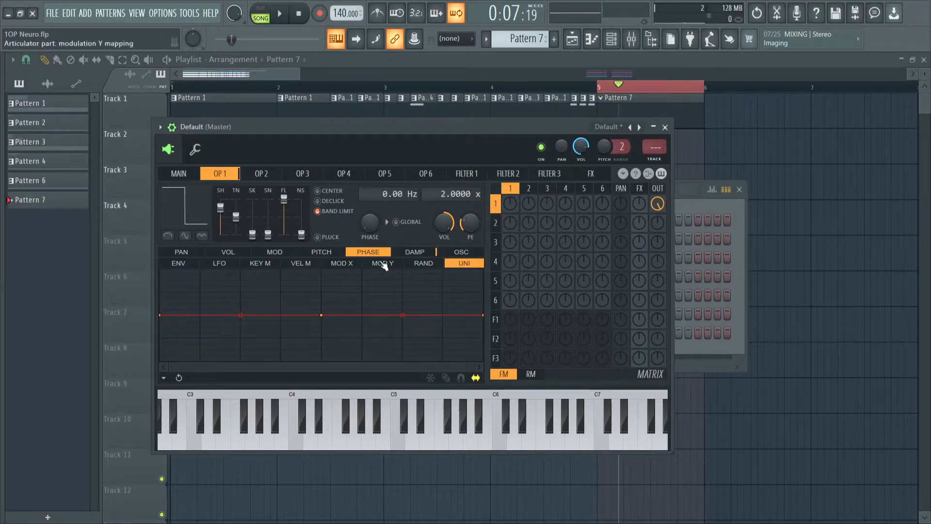
pyautogui.click(321, 252)
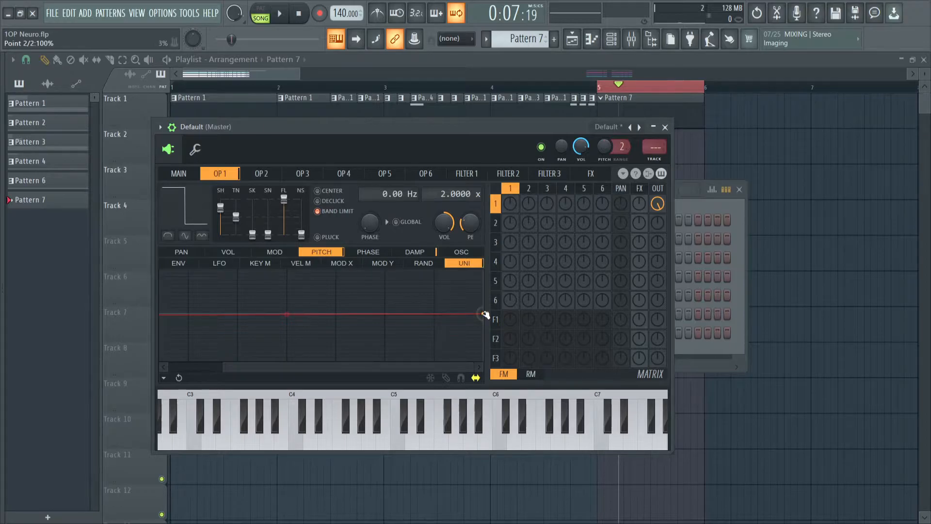
pyautogui.click(414, 427)
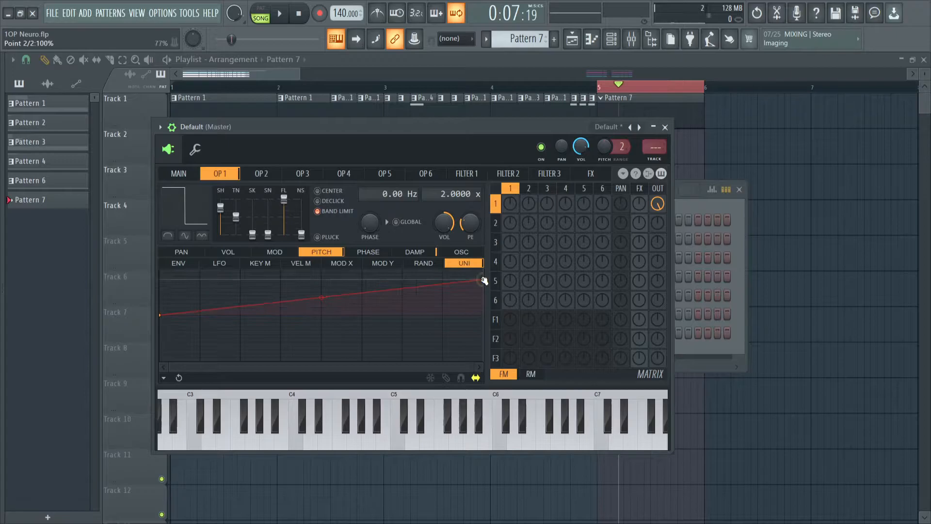
pyautogui.moveTo(481, 282); pyautogui.dragTo(481, 308)
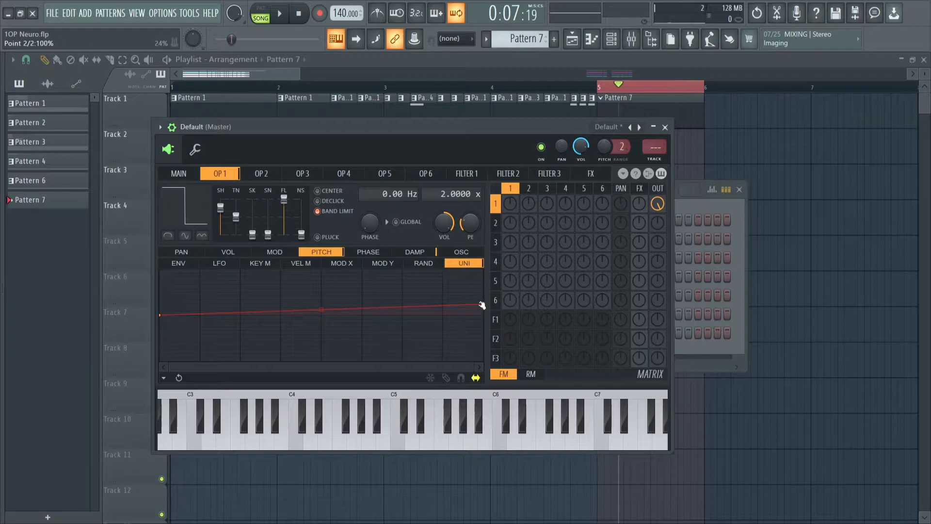
pyautogui.moveTo(481, 303); pyautogui.dragTo(481, 314)
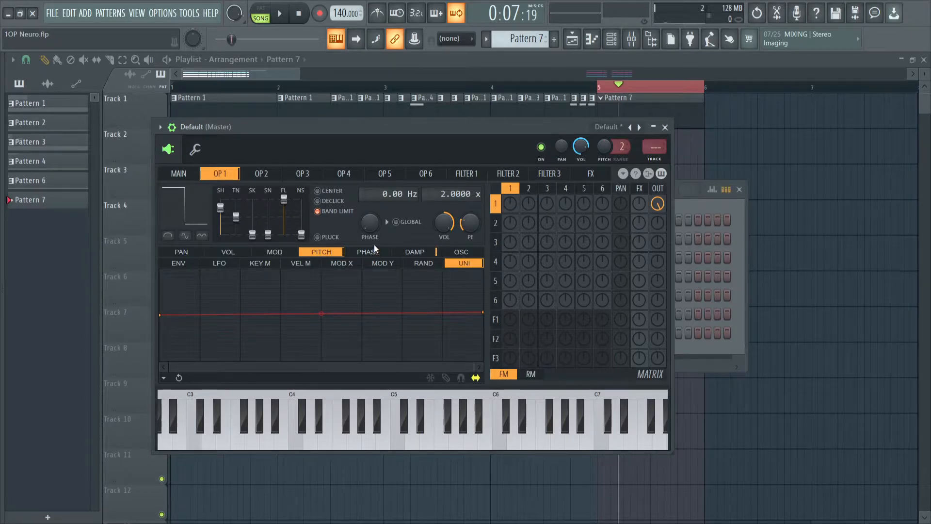
# Step: Give operator 1 a rising phase envelope and send it into filter 1 in the matrix
pyautogui.click(366, 251)
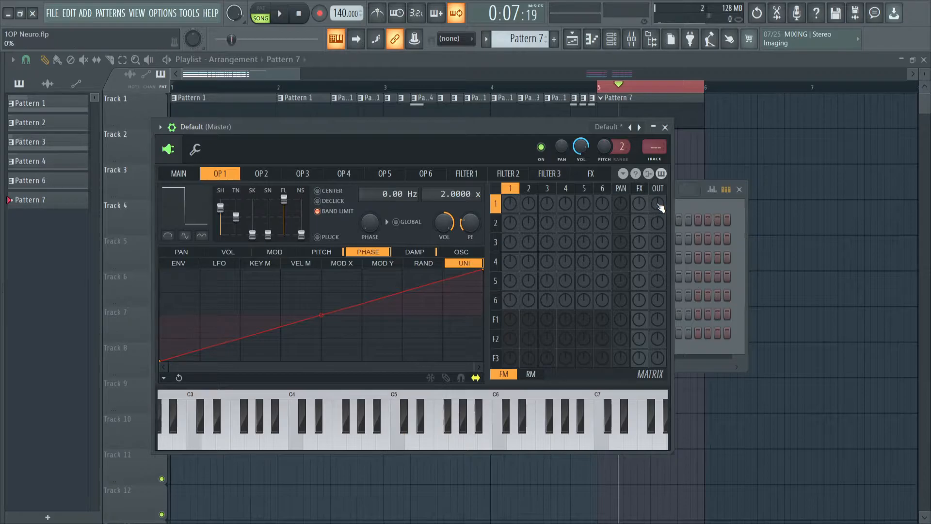
pyautogui.moveTo(525, 329)
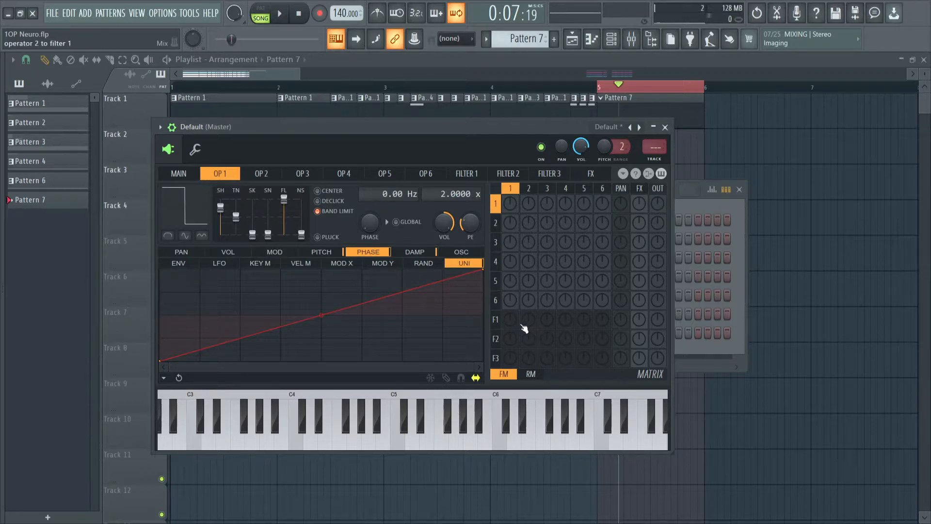
pyautogui.click(509, 319)
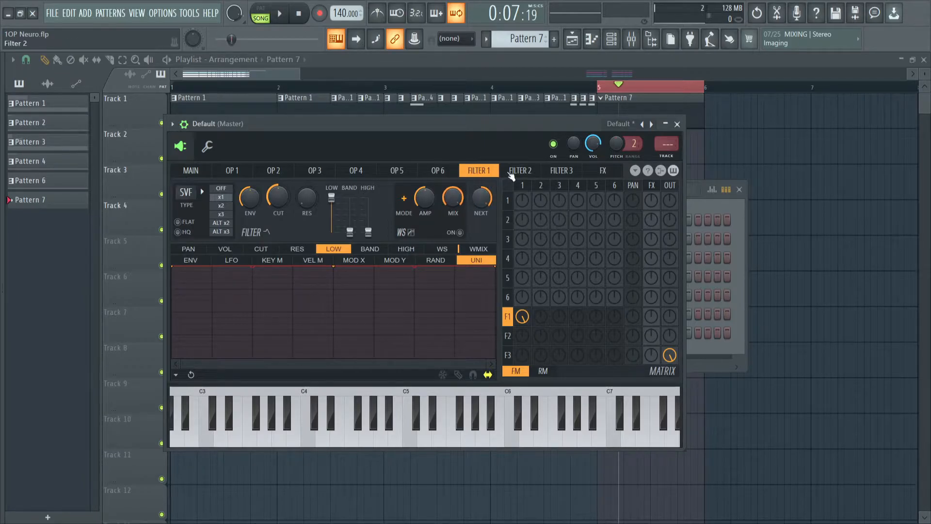
# Step: Set filters 1 and 2 to band-stop, filter 3 to band-pass, with HQ on filter 1
pyautogui.click(519, 171)
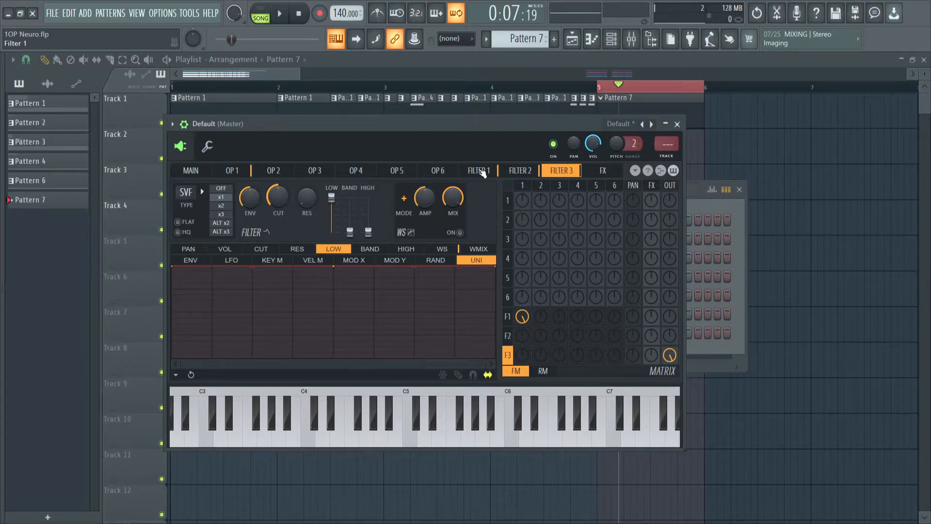
pyautogui.click(478, 171)
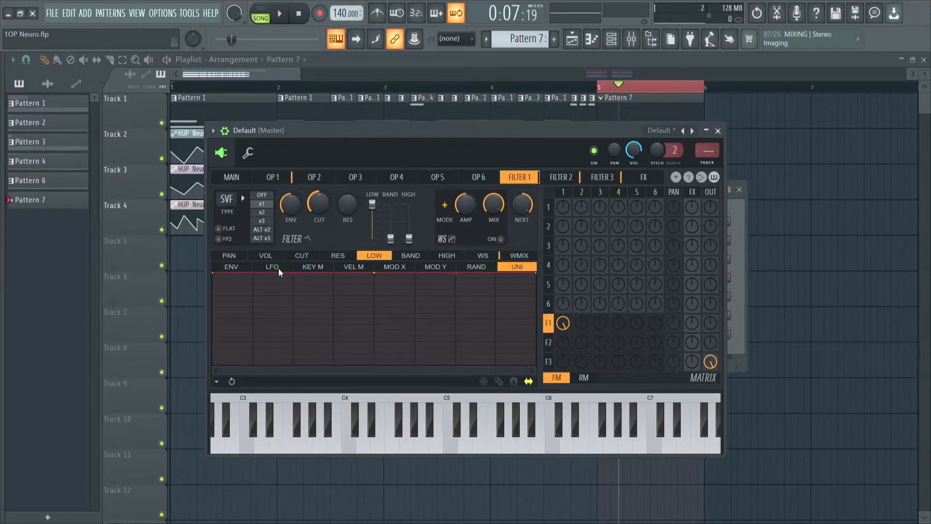
pyautogui.click(559, 176)
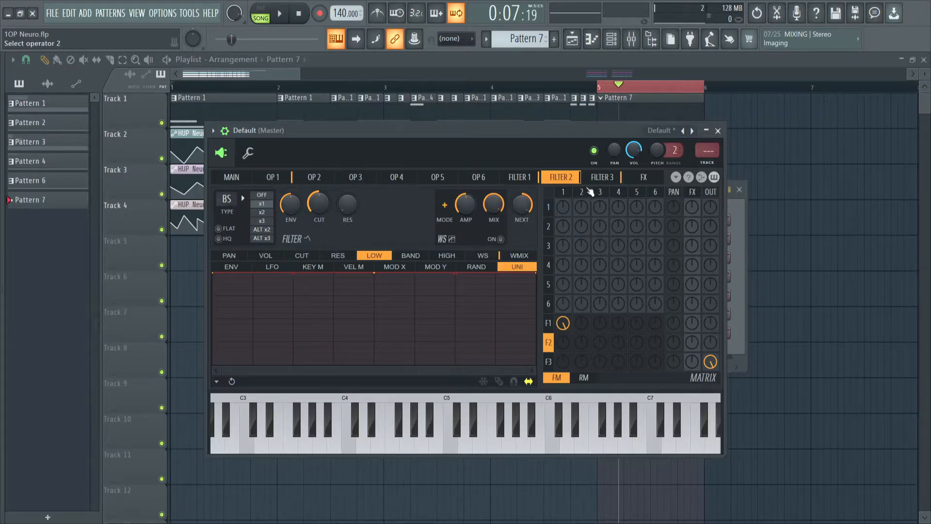
pyautogui.click(602, 176)
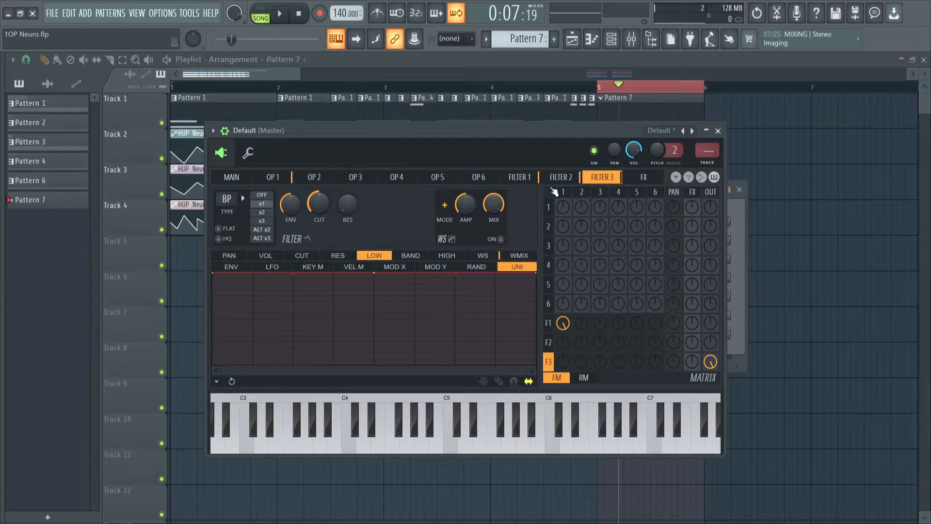
pyautogui.click(518, 177)
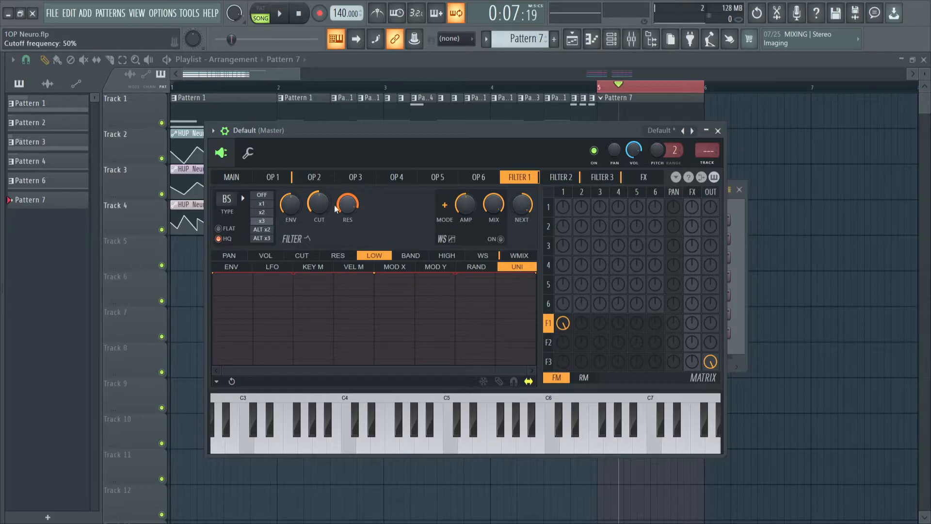
# Step: Create cutoff automation clips for filters 1, 2 and 3 and adjust filter 3's resonance
pyautogui.click(482, 255)
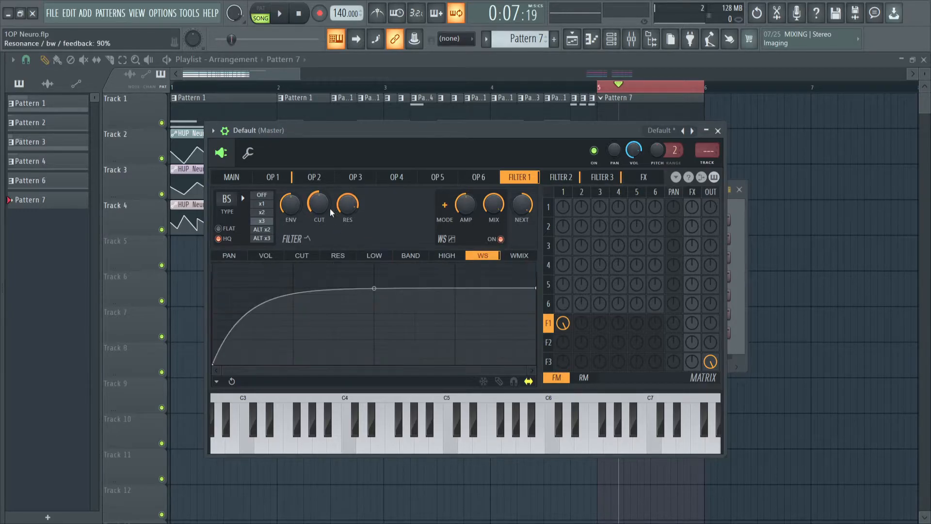
pyautogui.moveTo(318, 204); pyautogui.dragTo(318, 214)
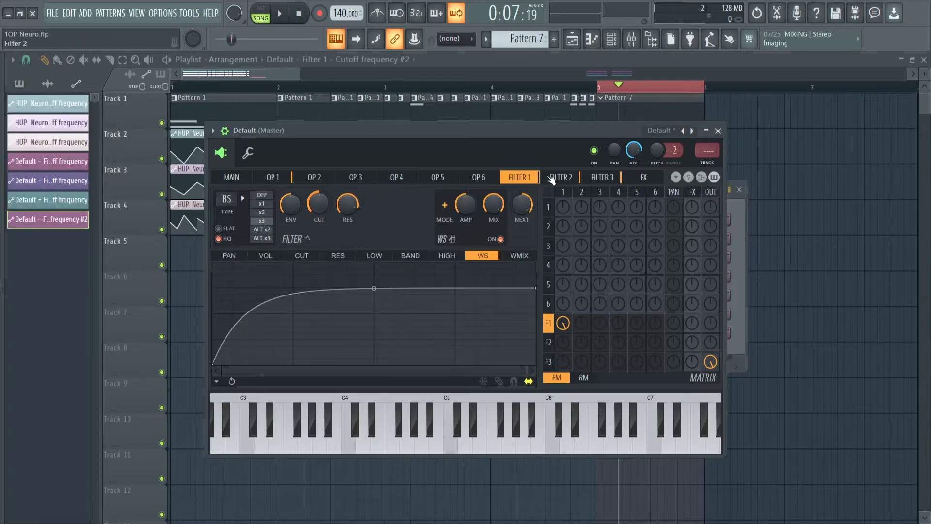
pyautogui.click(559, 177)
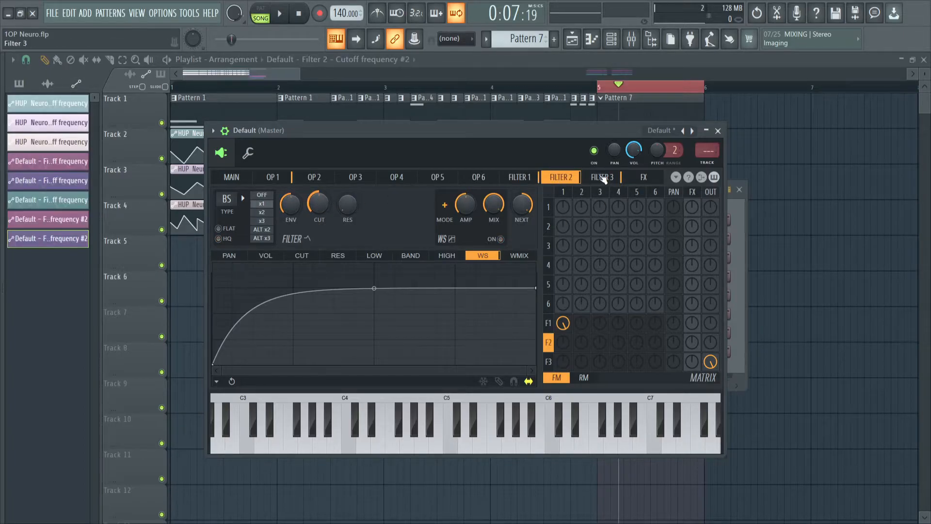
pyautogui.click(602, 177)
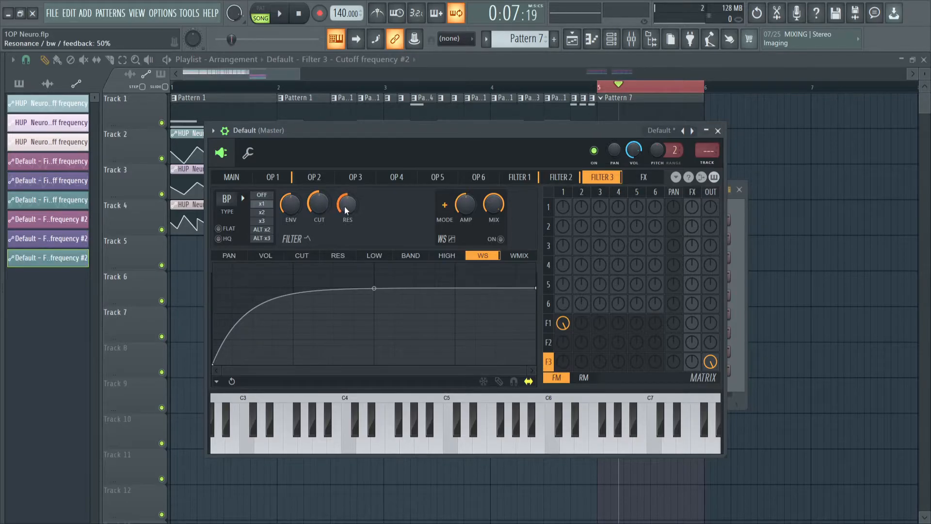
pyautogui.moveTo(348, 205); pyautogui.dragTo(347, 191)
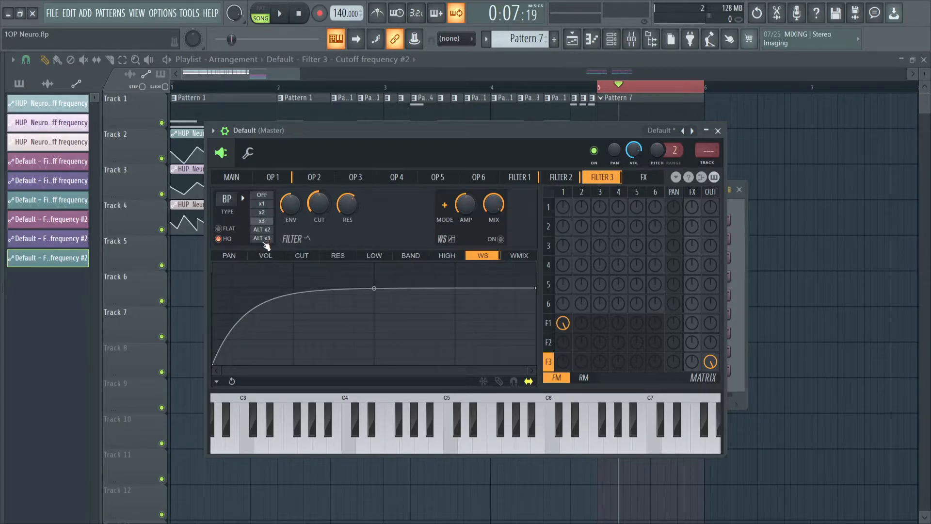
pyautogui.click(518, 177)
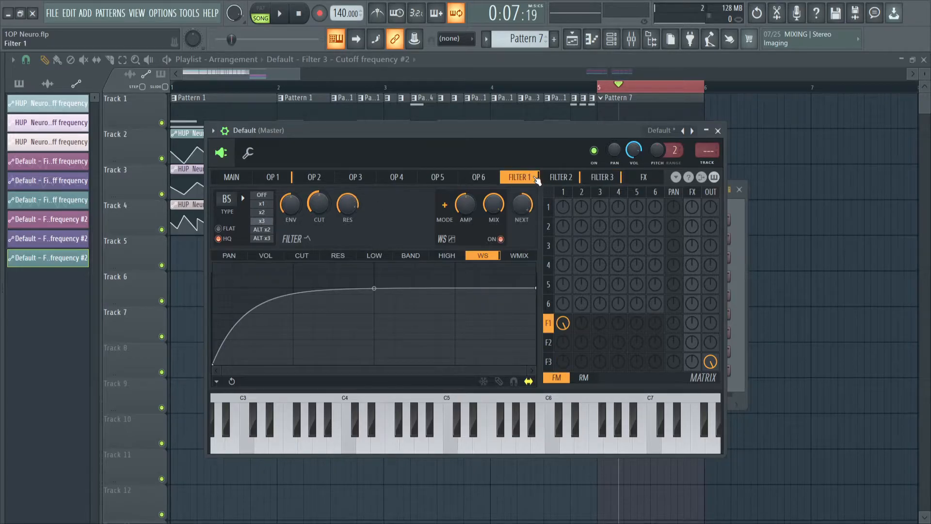
pyautogui.click(559, 176)
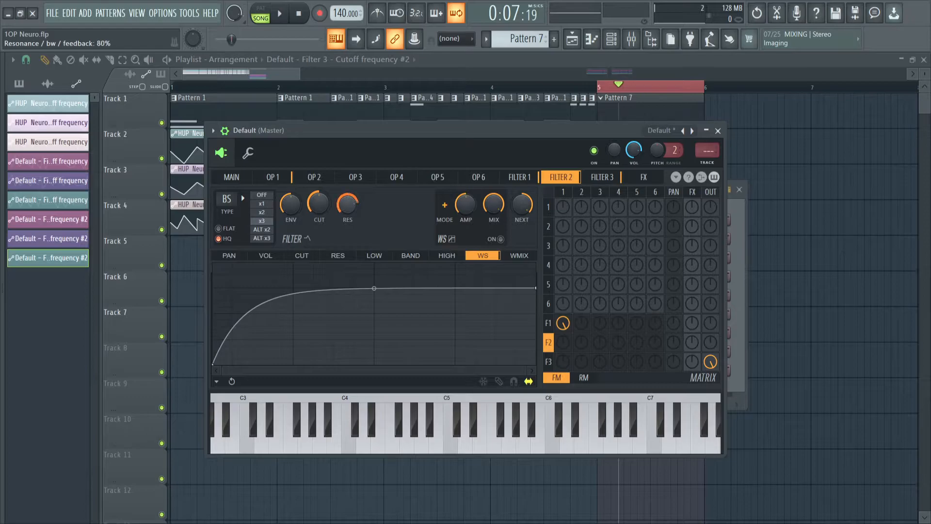
pyautogui.click(517, 177)
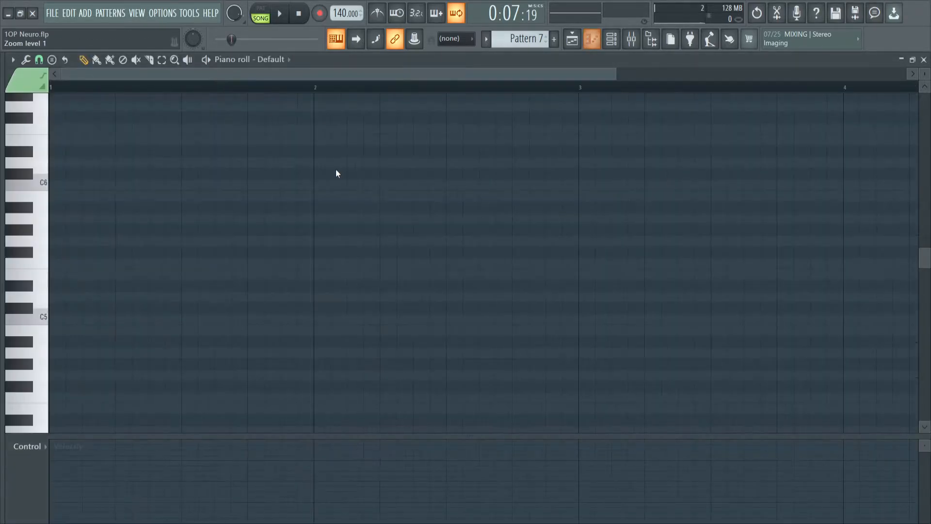
# Step: Draw multi-point zigzag curves into the Filter 1, 2 and 3 cutoff automation clips
pyautogui.moveTo(52, 319); pyautogui.dragTo(313, 319)
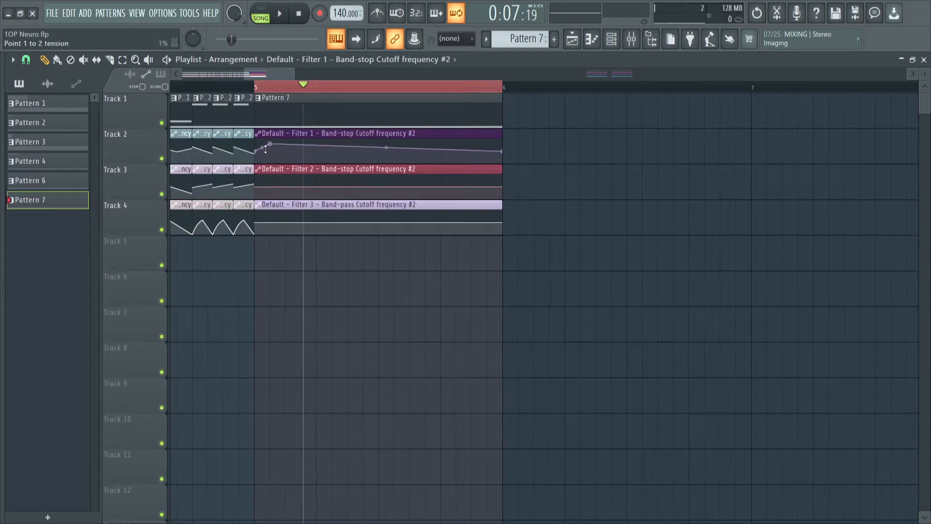
pyautogui.moveTo(268, 145); pyautogui.dragTo(299, 155)
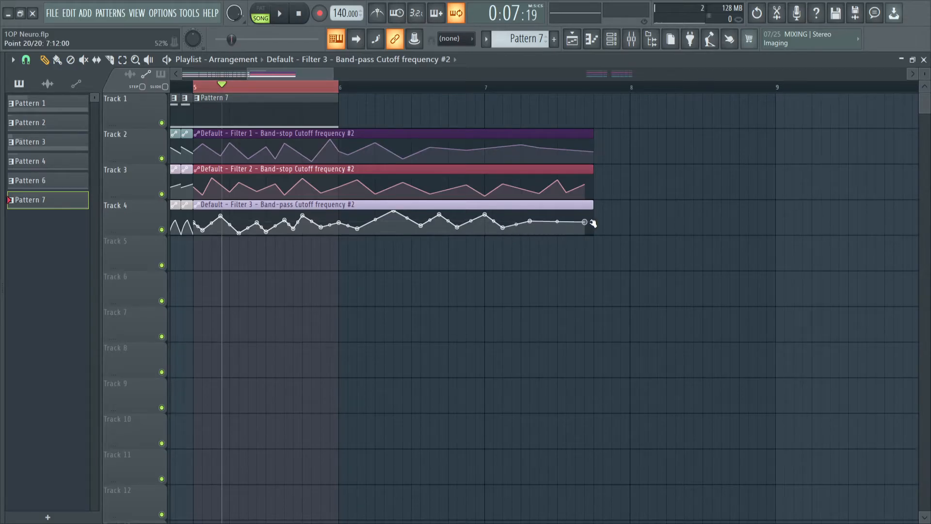
pyautogui.moveTo(585, 223); pyautogui.dragTo(588, 236)
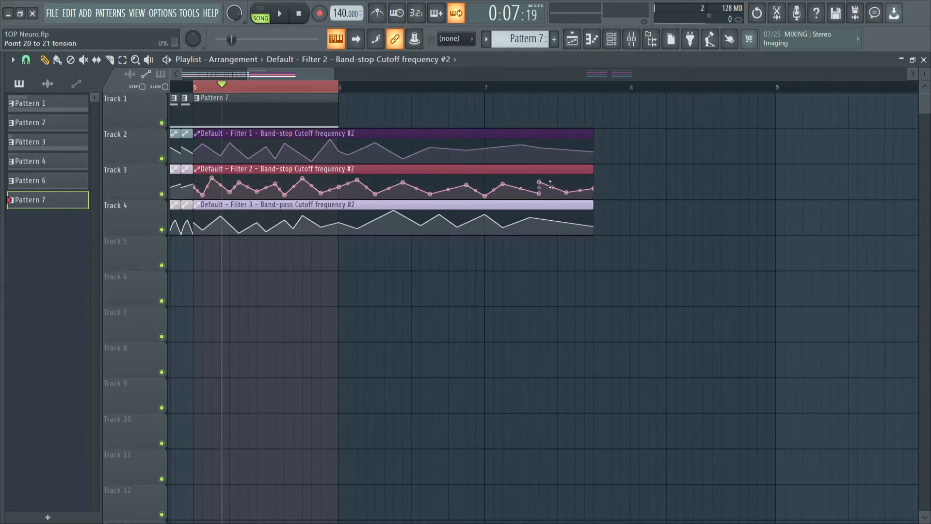
pyautogui.moveTo(546, 183); pyautogui.dragTo(558, 189)
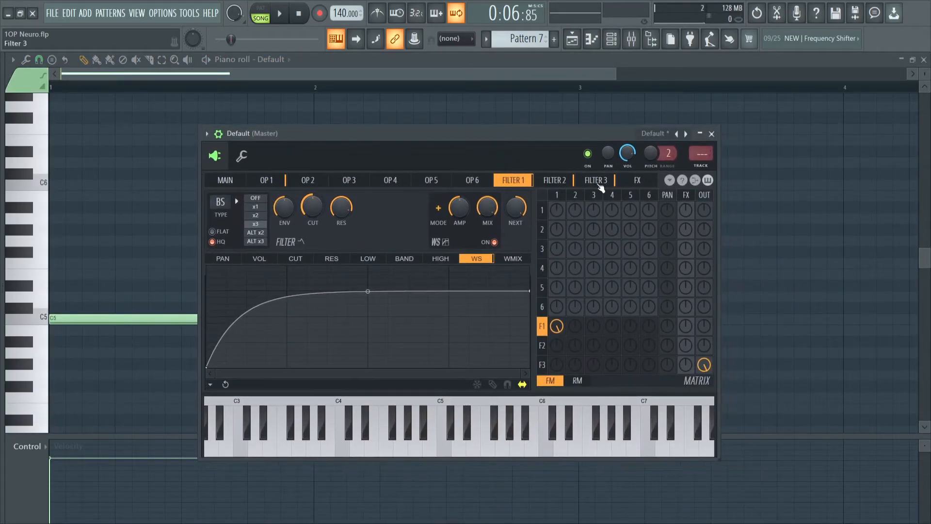
# Step: Enable the waveshaper (WS ON) on Sytrus band-pass filter 3
pyautogui.click(512, 180)
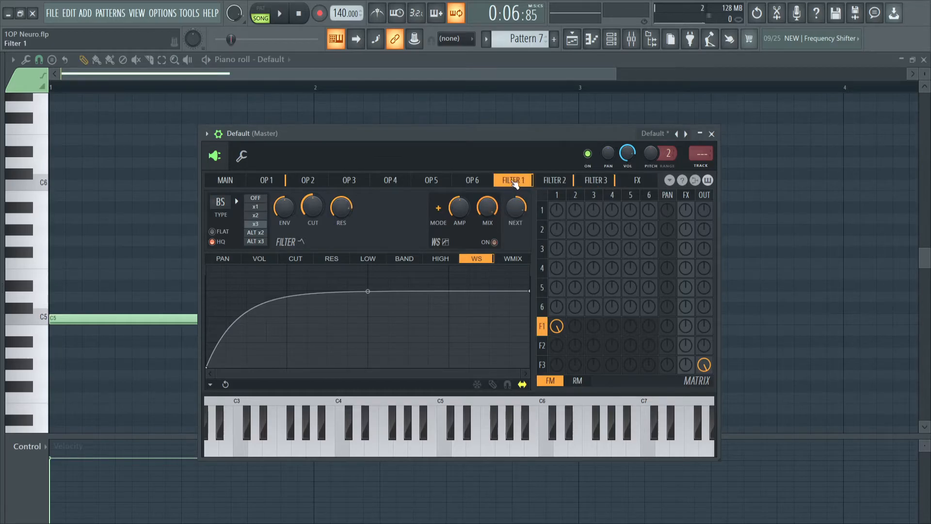
pyautogui.click(594, 180)
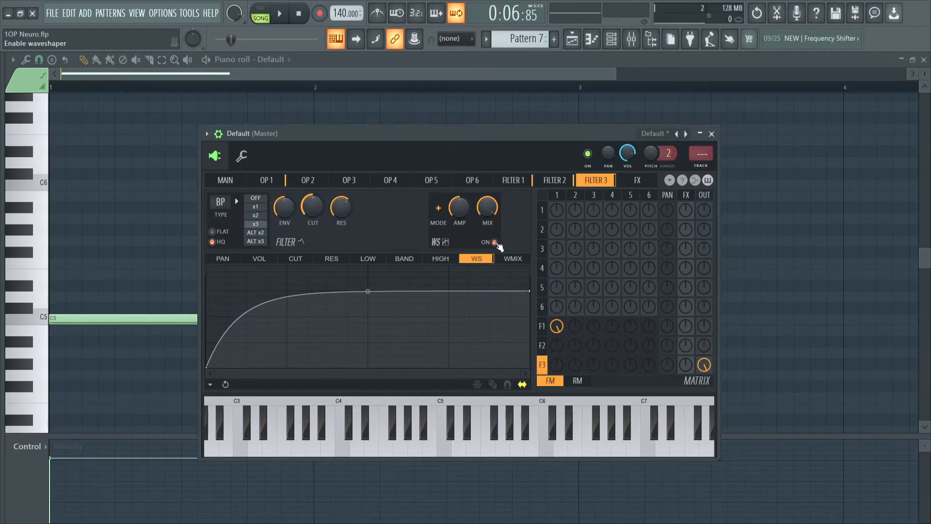
pyautogui.click(279, 13)
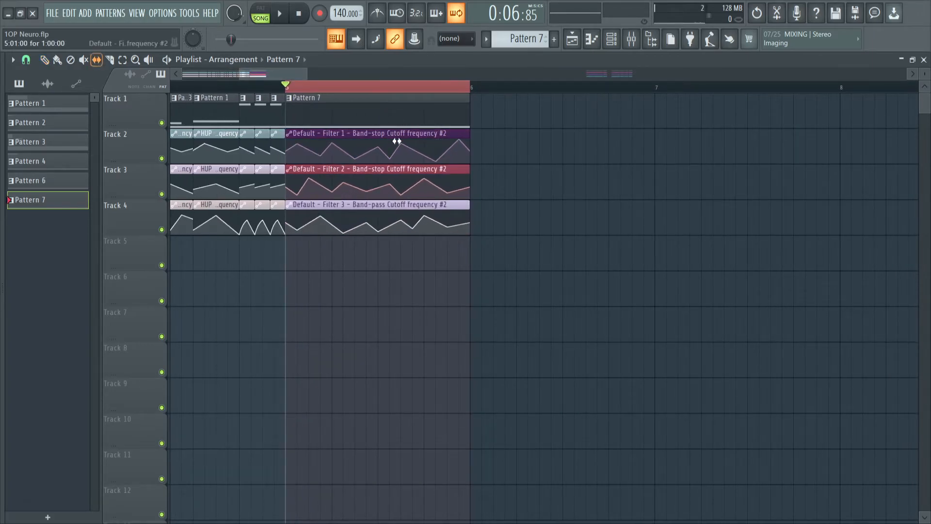
# Step: Slice Pattern 7 and its cutoff clips into shorter pieces repeated after bar 7, auditioning the result
pyautogui.doubleClick(377, 132)
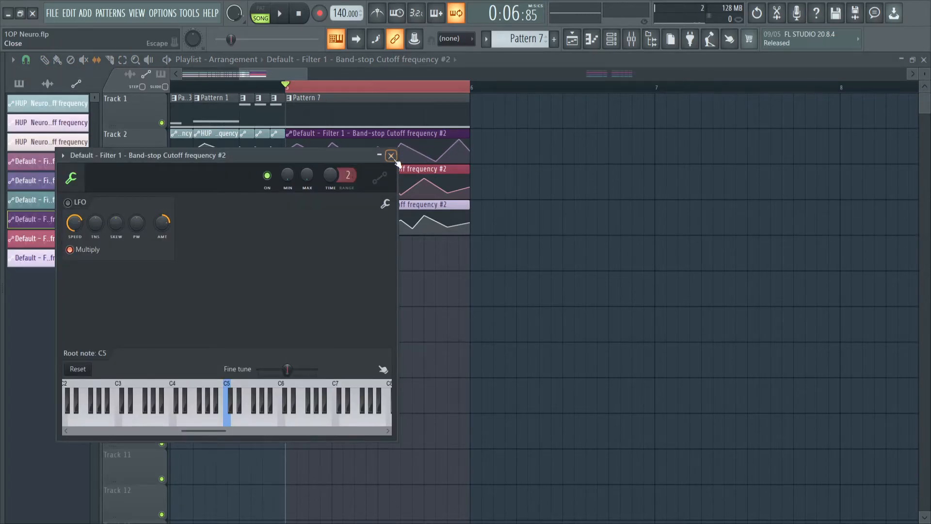
pyautogui.click(391, 155)
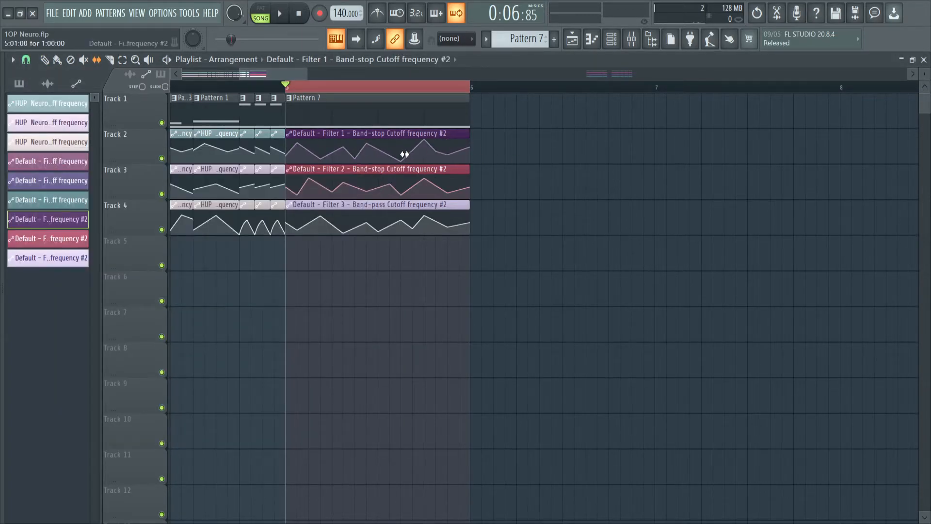
pyautogui.click(377, 86)
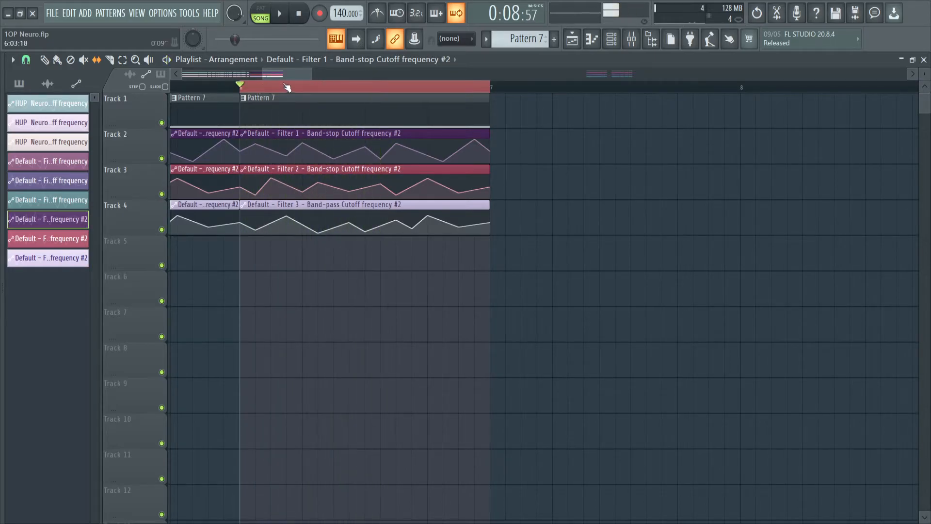
pyautogui.click(278, 12)
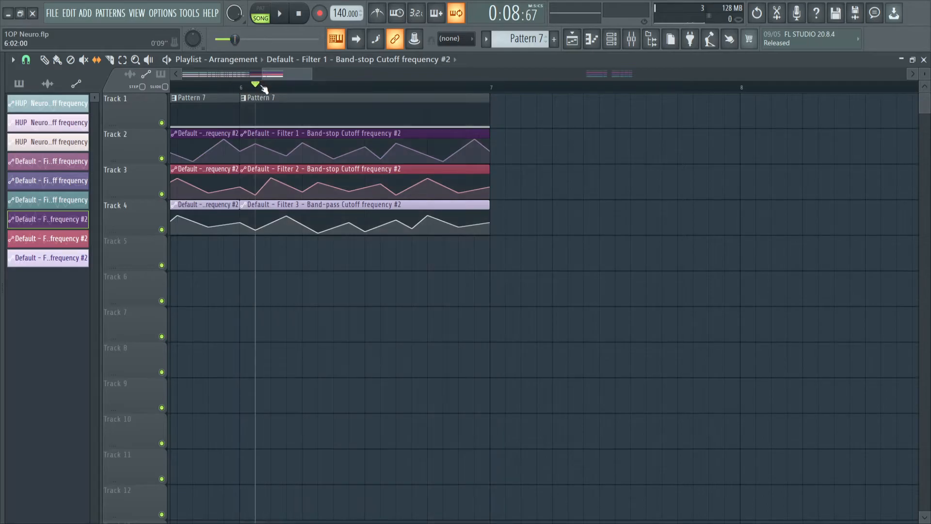
pyautogui.click(280, 13)
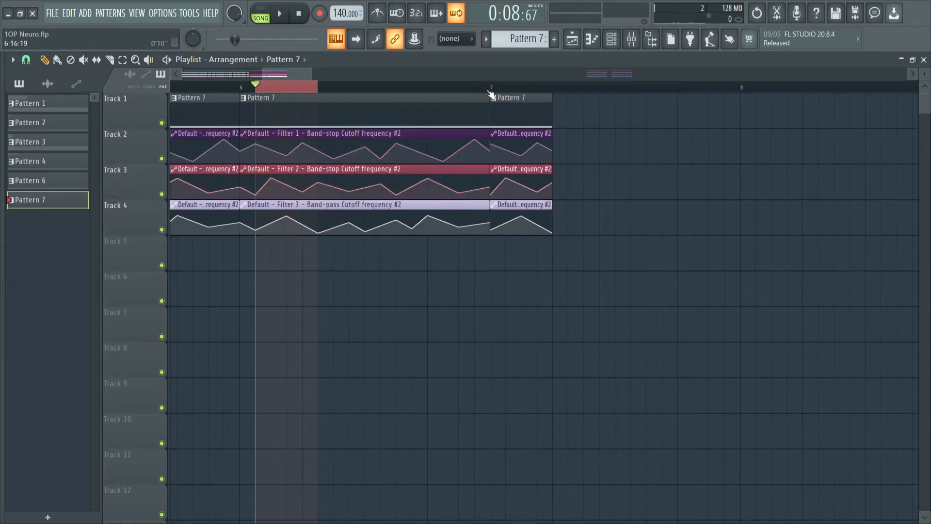
pyautogui.click(279, 13)
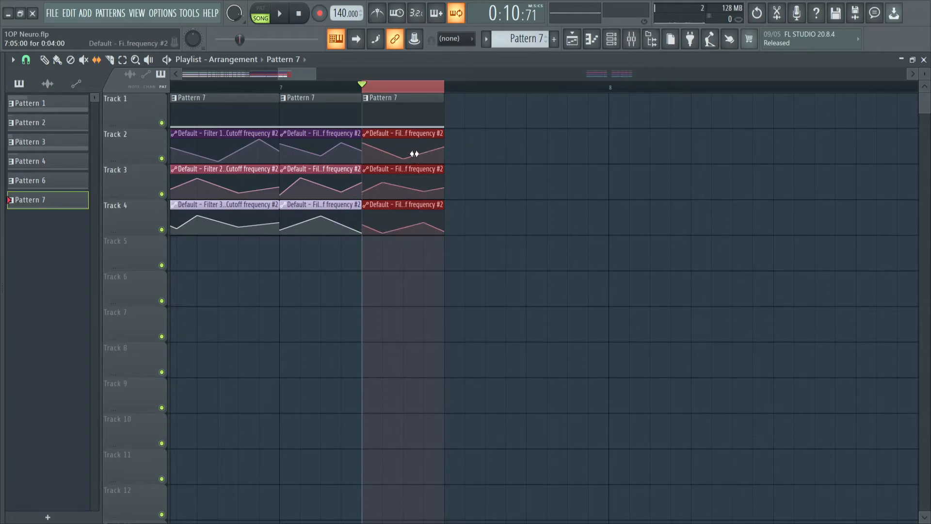
pyautogui.click(280, 13)
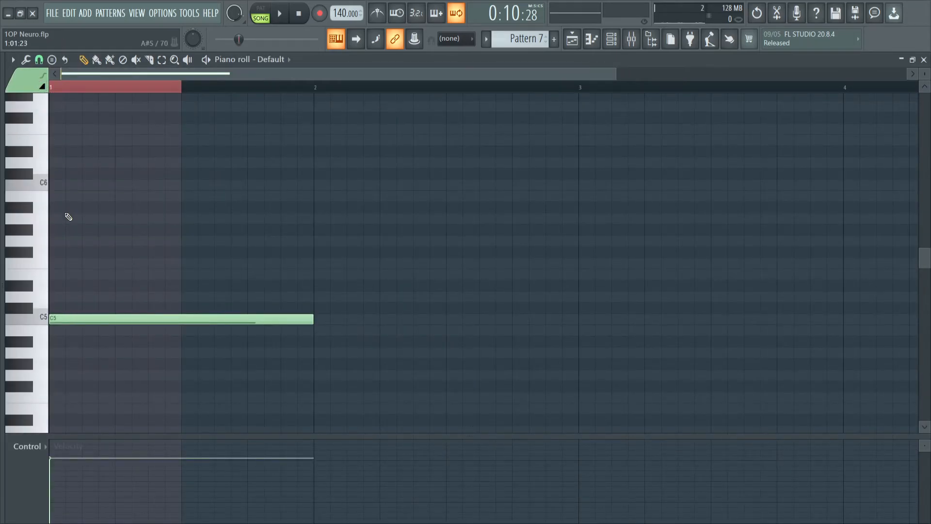
# Step: Add a short C6 note and a short G5 note above the long C5 in Pattern 7
pyautogui.click(178, 186)
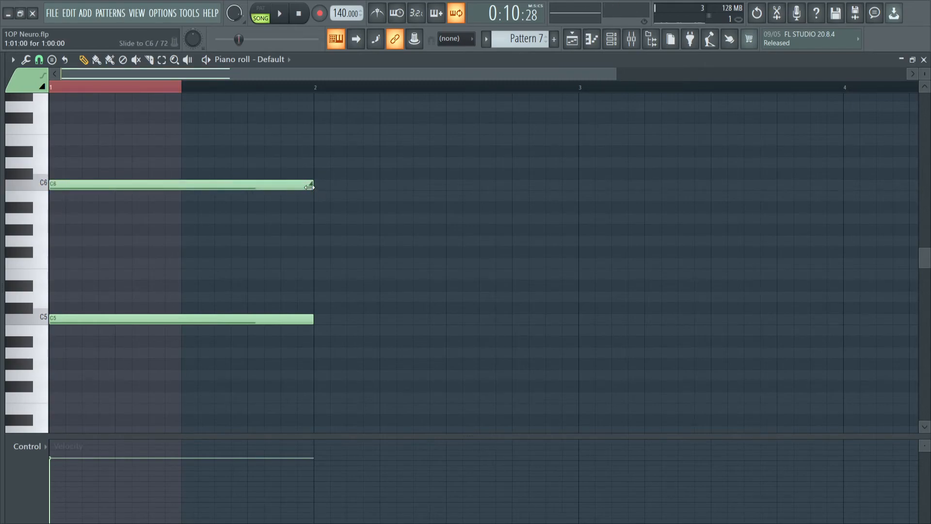
pyautogui.moveTo(309, 186); pyautogui.dragTo(80, 184)
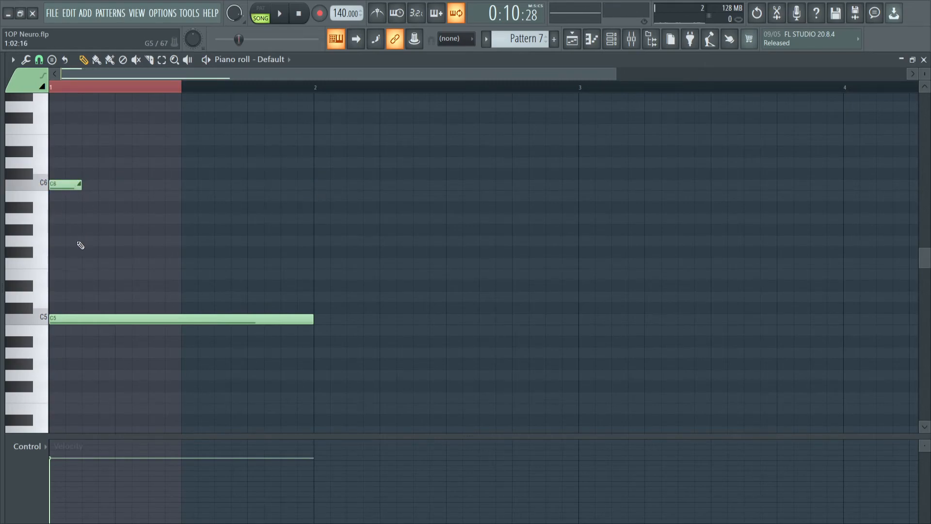
pyautogui.click(82, 240)
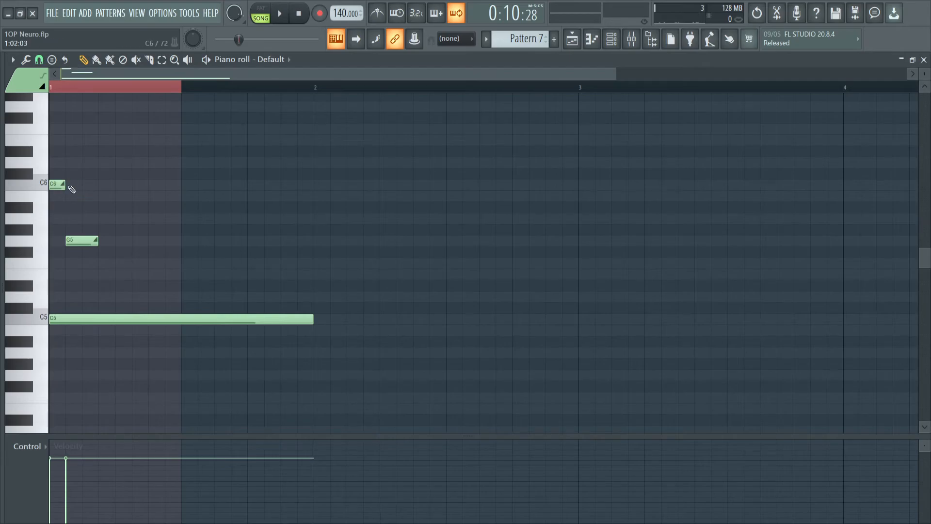
pyautogui.click(278, 13)
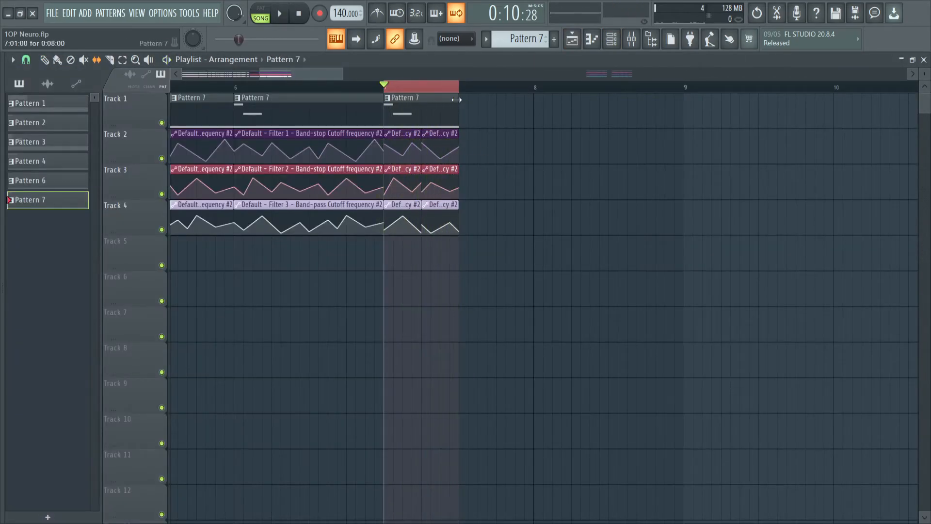
# Step: Resize the last Pattern 7 and filter automation slices near bar 7 to their final length
pyautogui.click(280, 12)
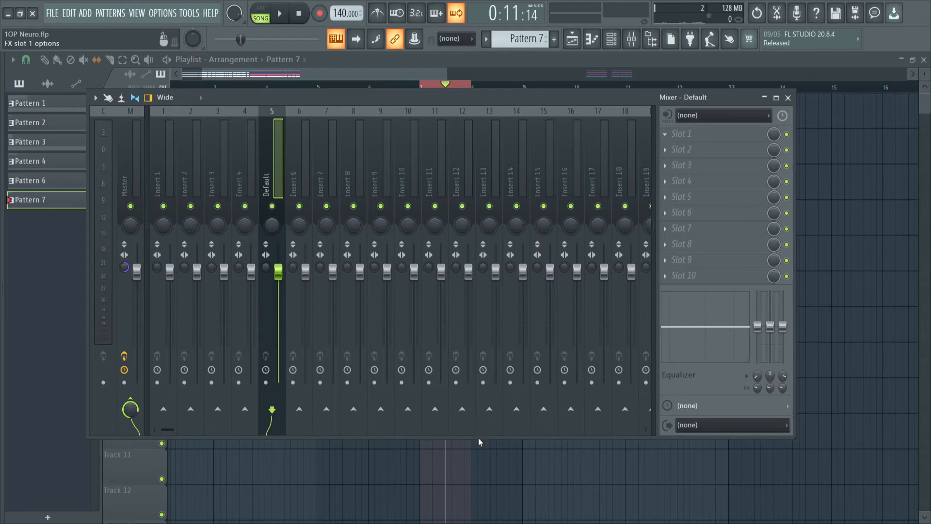
pyautogui.moveTo(250, 212)
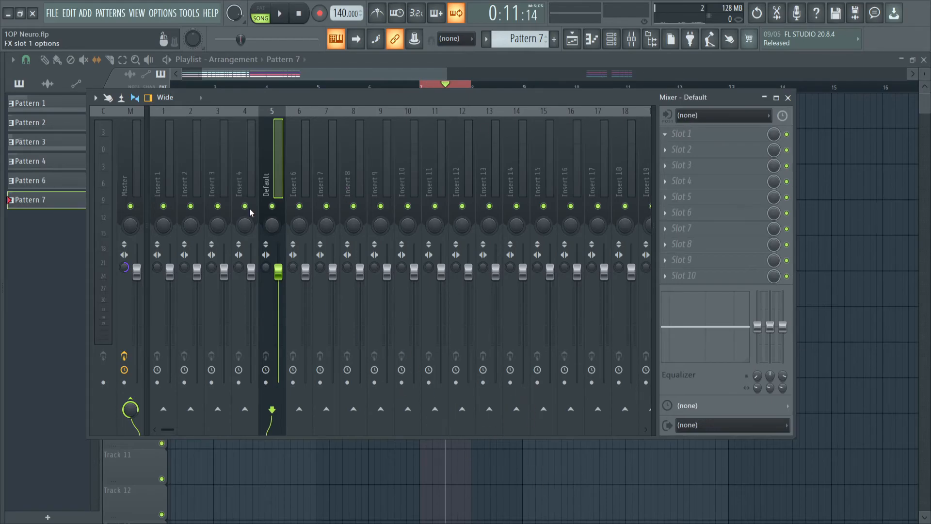
pyautogui.moveTo(546, 178)
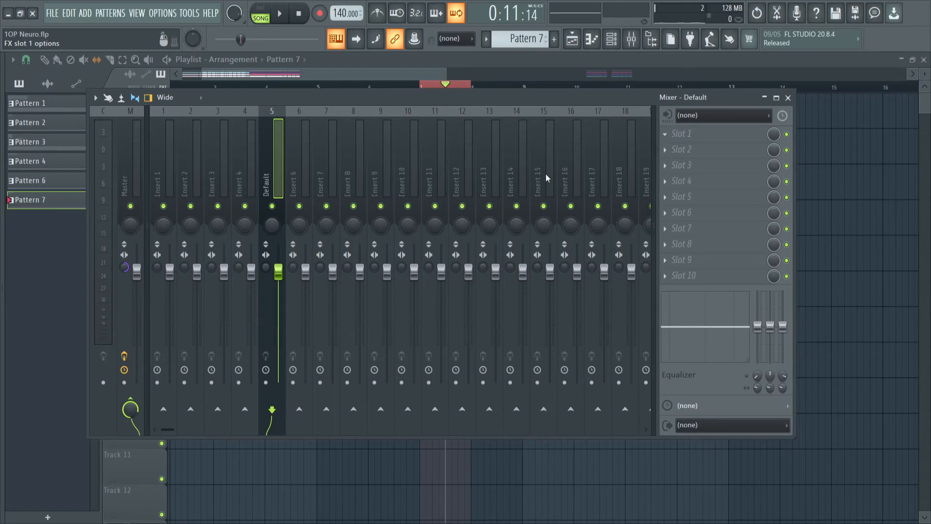
pyautogui.moveTo(82, 146)
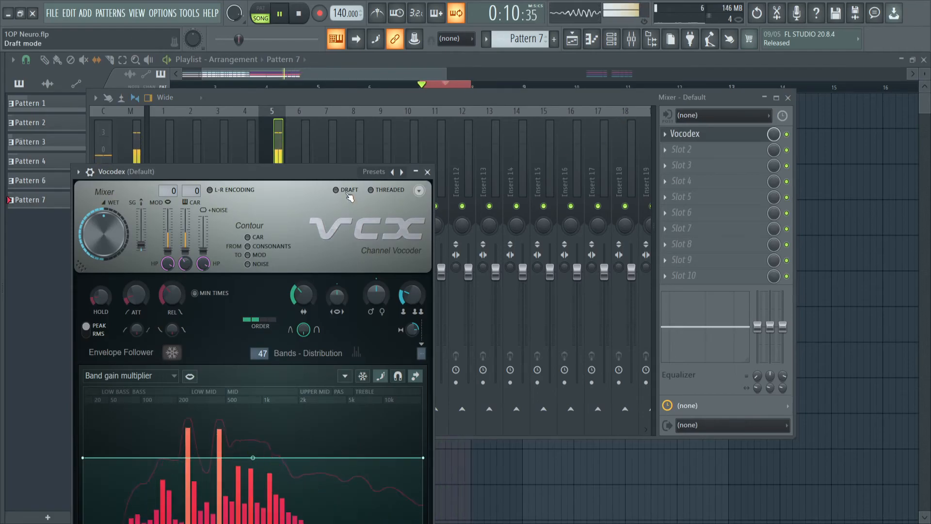
# Step: Place Vocodex in Slot 1 of insert 5 (Default) and move its window aside to the right
pyautogui.moveTo(238, 171); pyautogui.dragTo(599, 102)
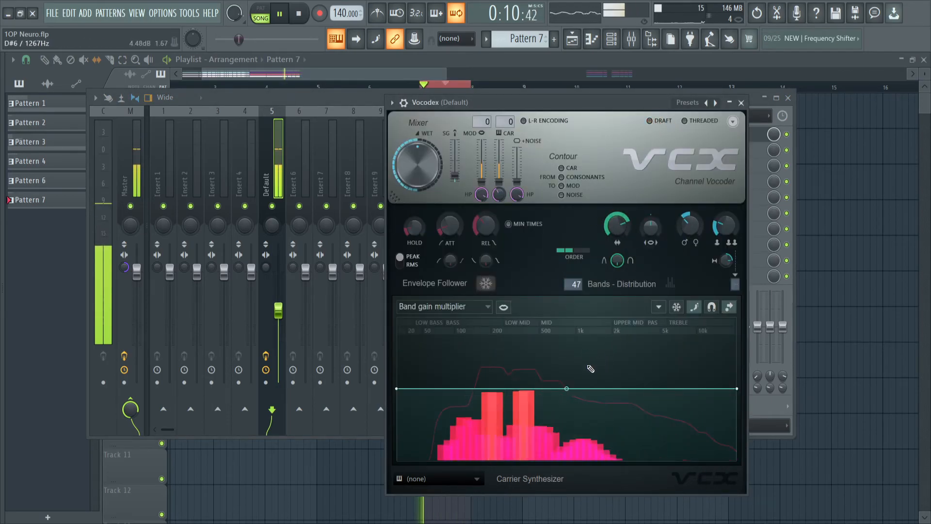
pyautogui.moveTo(567, 389); pyautogui.dragTo(733, 359)
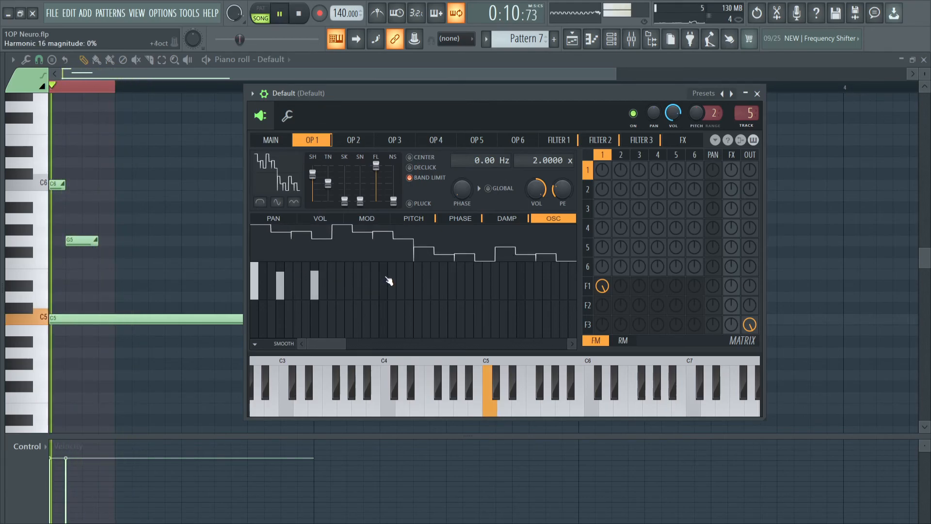
# Step: Reshape a harmonic magnitude in Sytrus operator 1's OSC harmonics editor
pyautogui.click(631, 39)
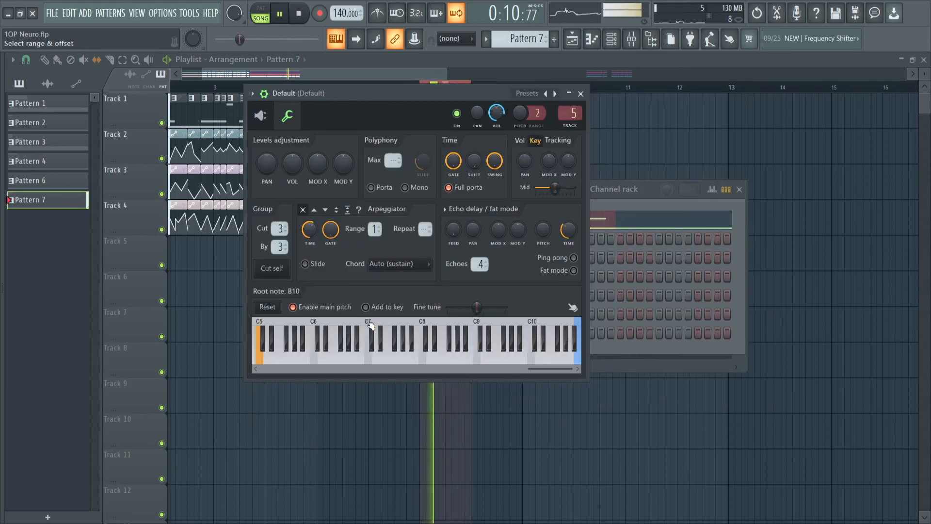
# Step: Set the Default channel's root note to B8 on the Root note keyboard
pyautogui.click(470, 341)
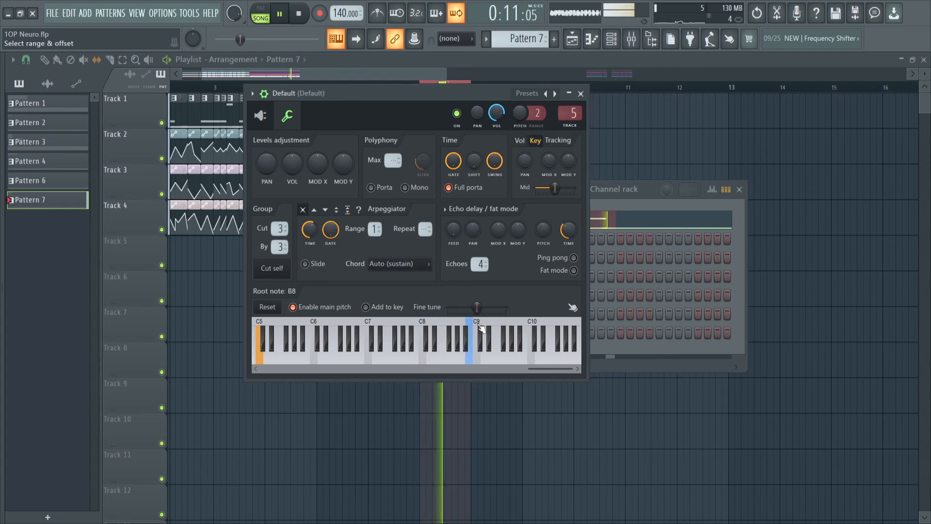